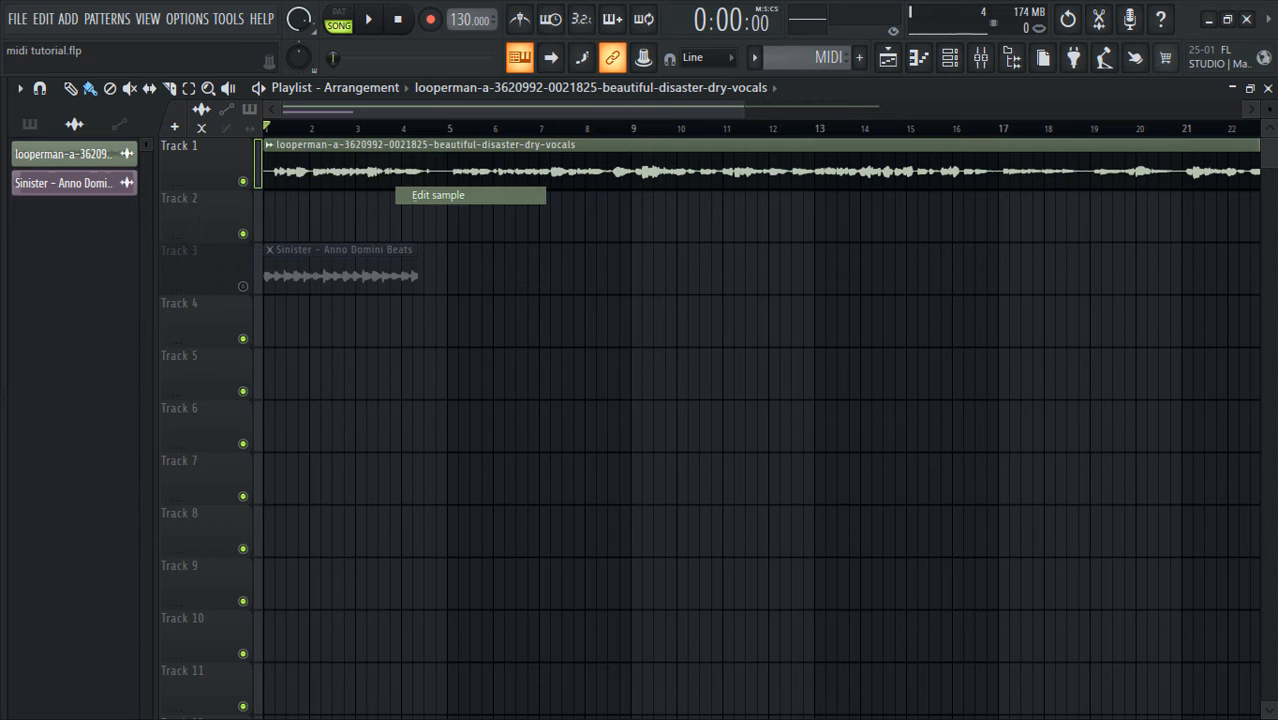
Load the Track 1 dry vocals sample into Edison and start a new pattern for the melody.
click(438, 194)
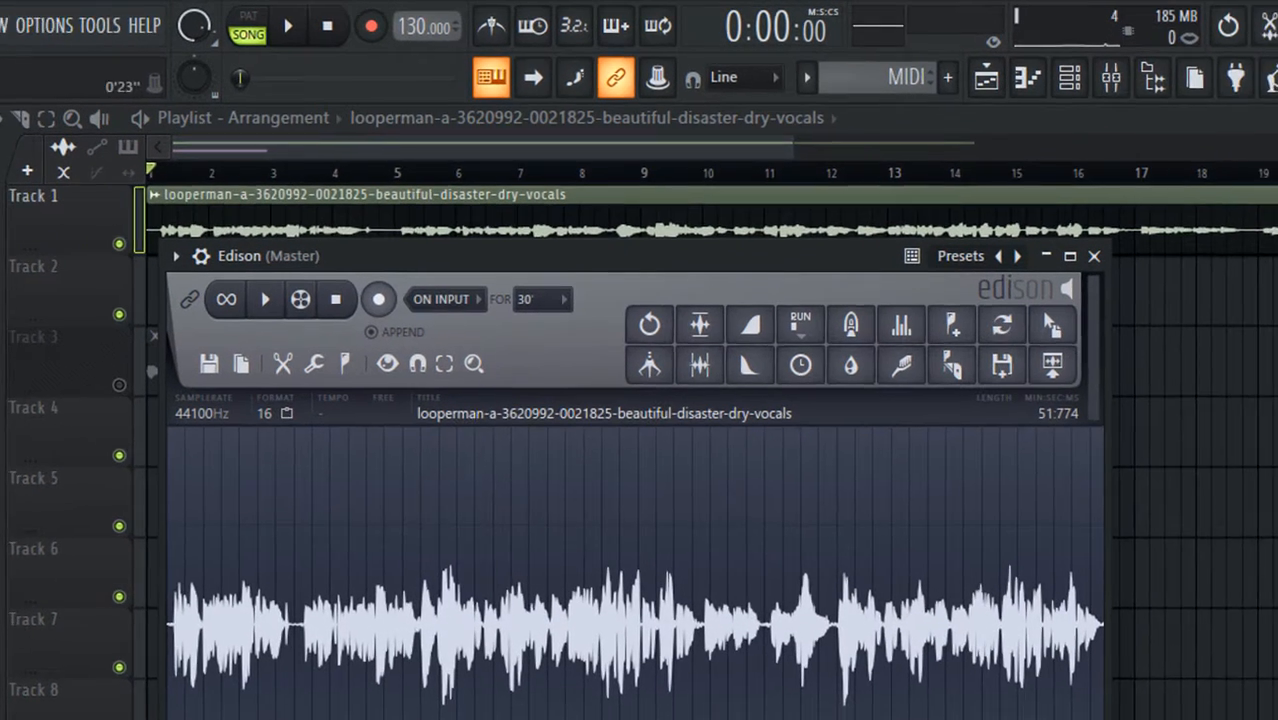
click(816, 80)
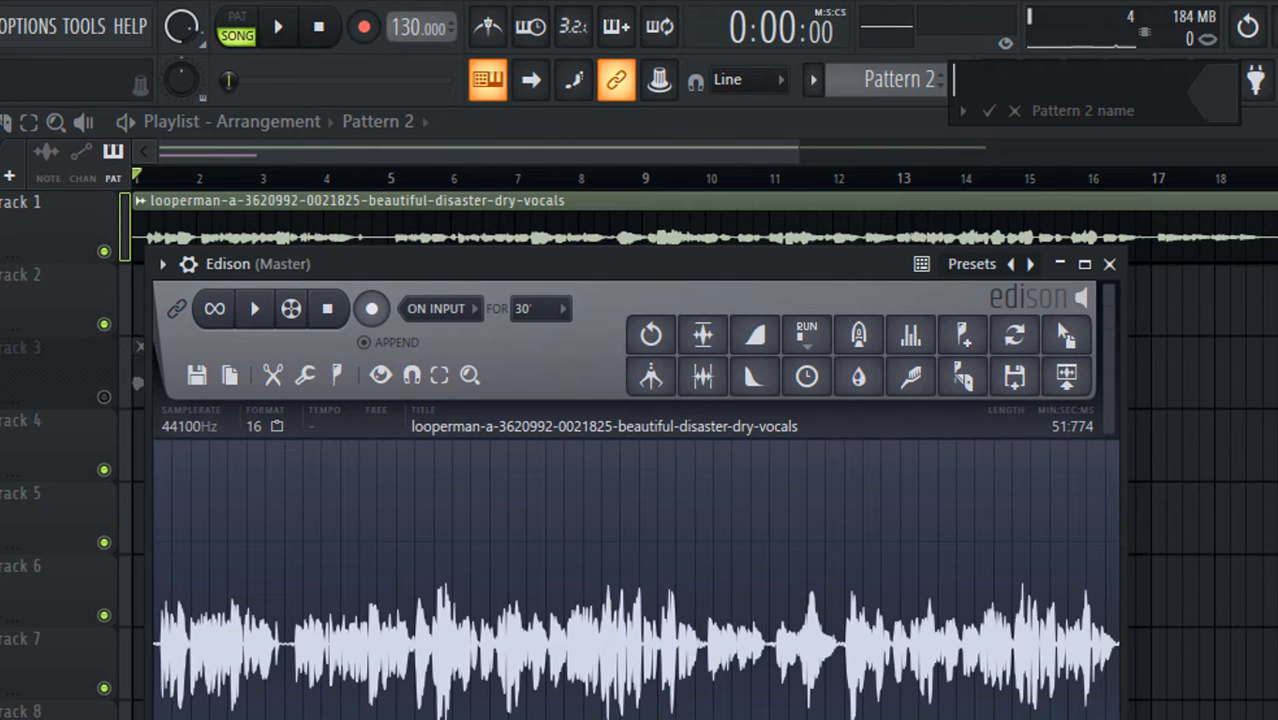
Name the new pattern 'vocal midi' and confirm it.
text(vio)
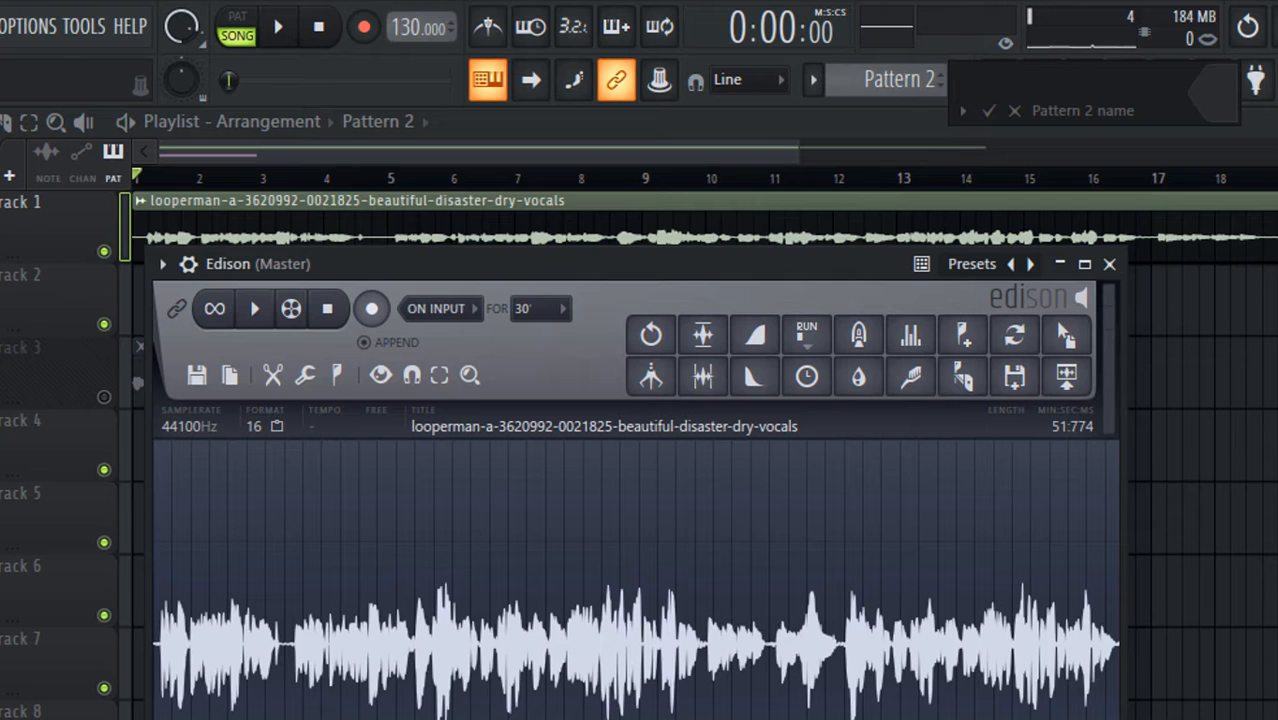
text(vocal midi)
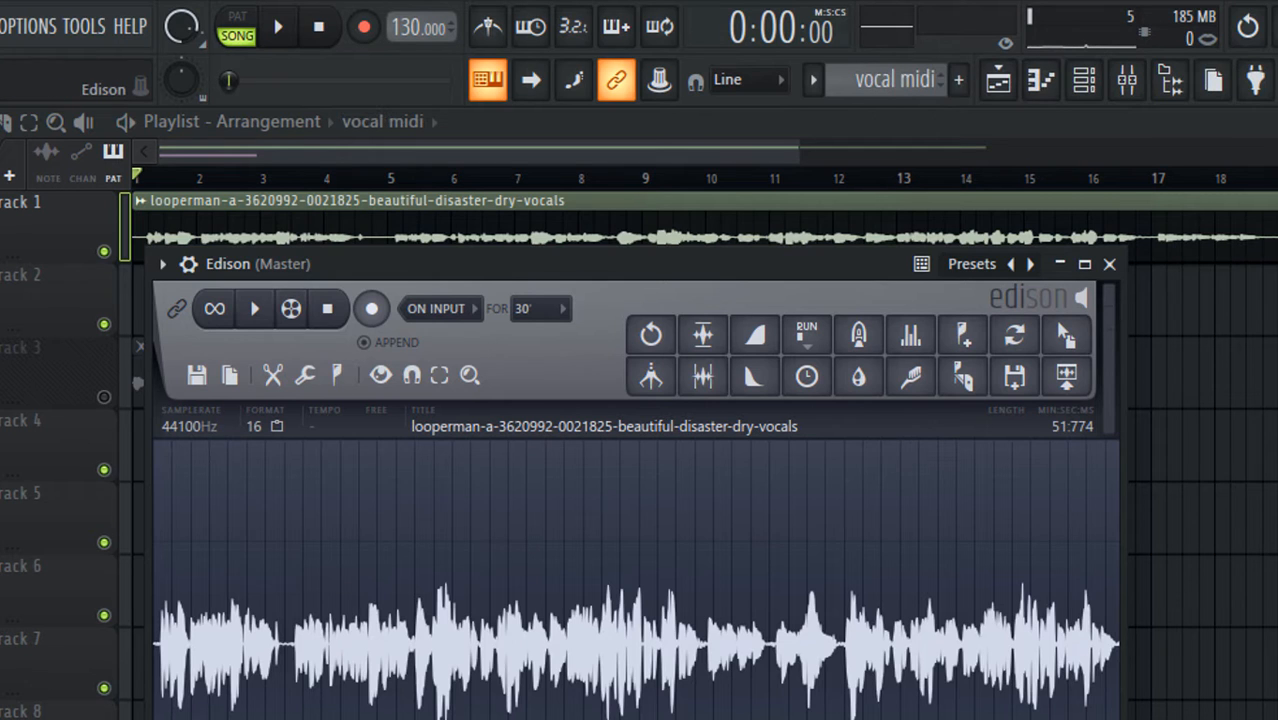
click(1108, 264)
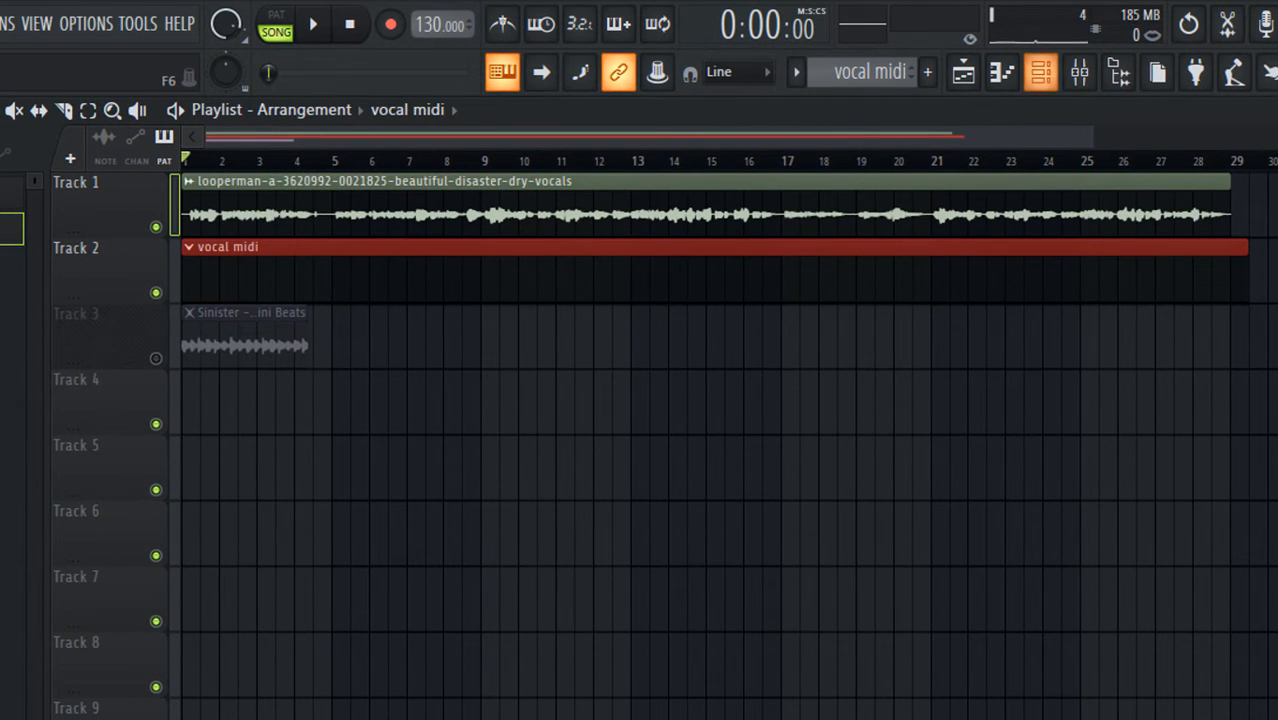
Insert a Creepy Piano instrument into the channel rack beside the 808 drum channels.
click(1036, 72)
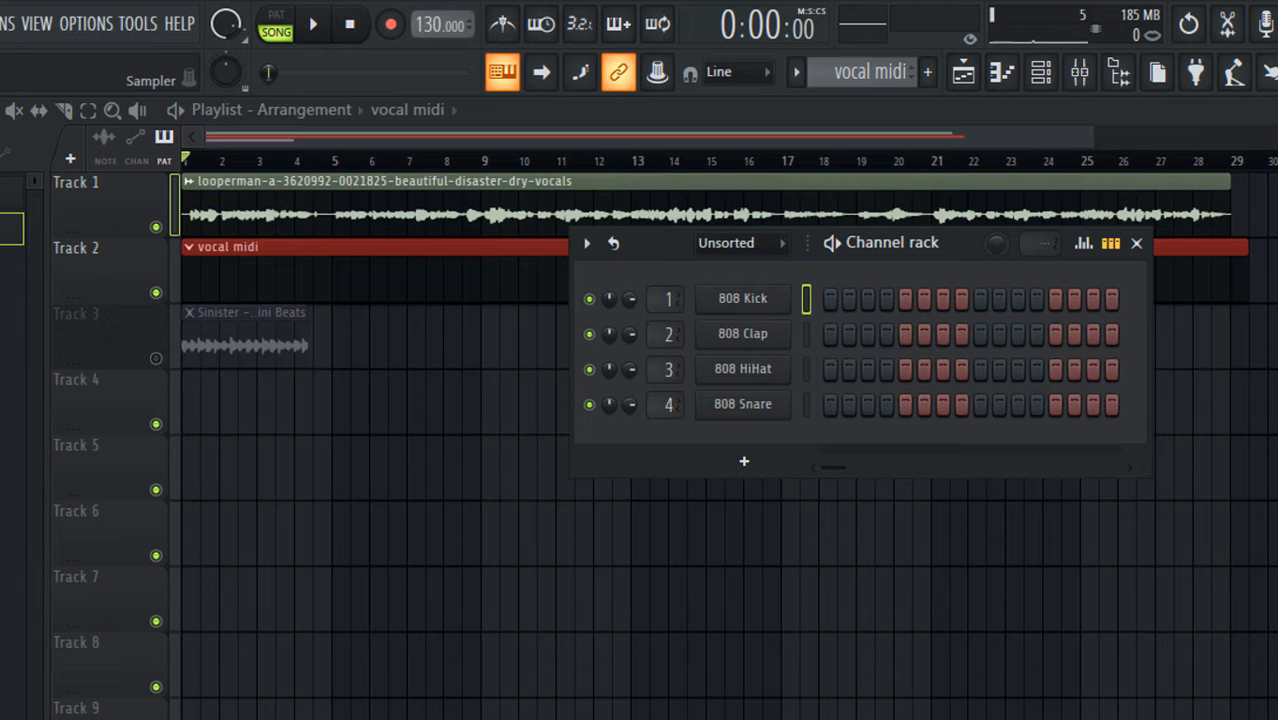
right_click(740, 298)
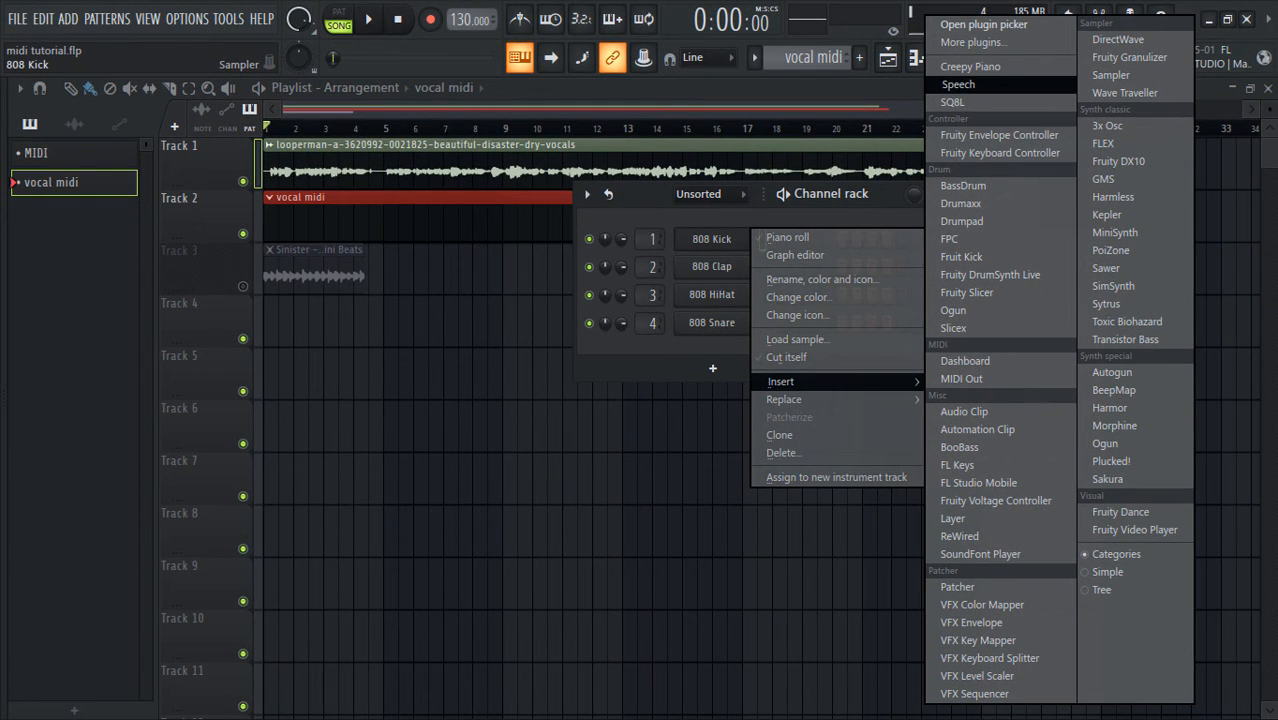
click(968, 66)
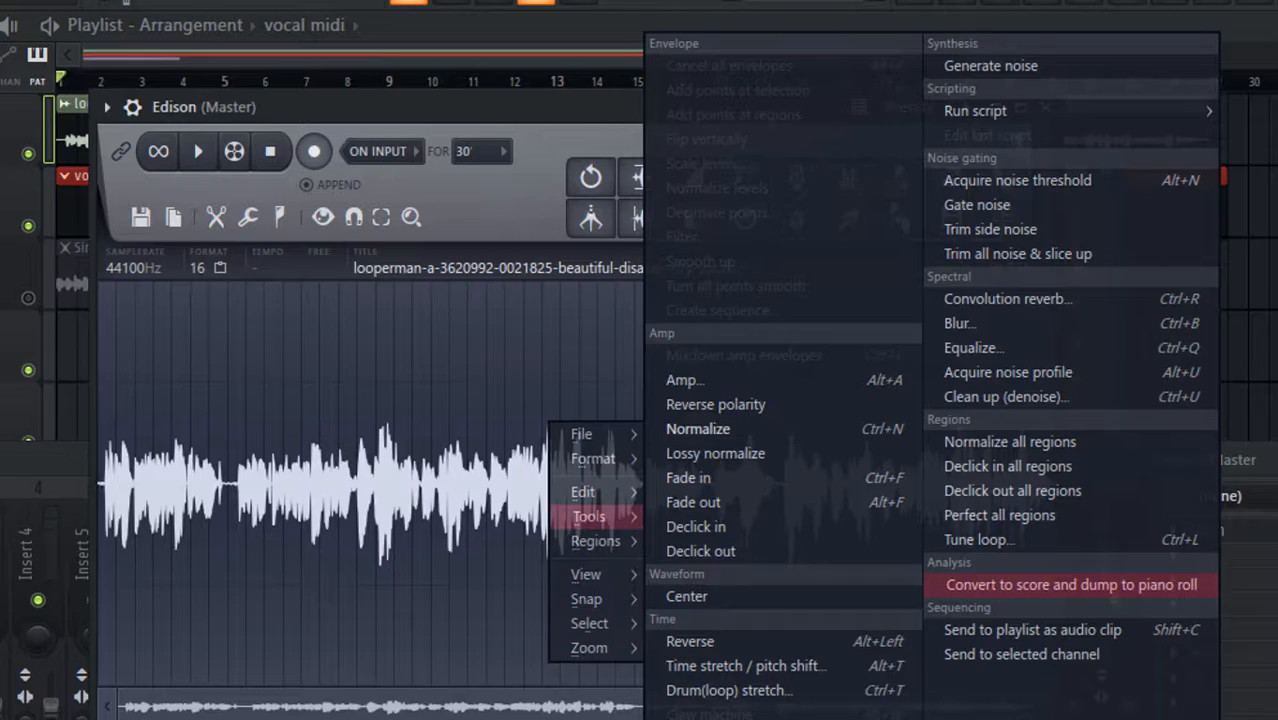
Convert the vocal audio to score and dump the notes into the Creepy Piano piano roll.
click(1076, 584)
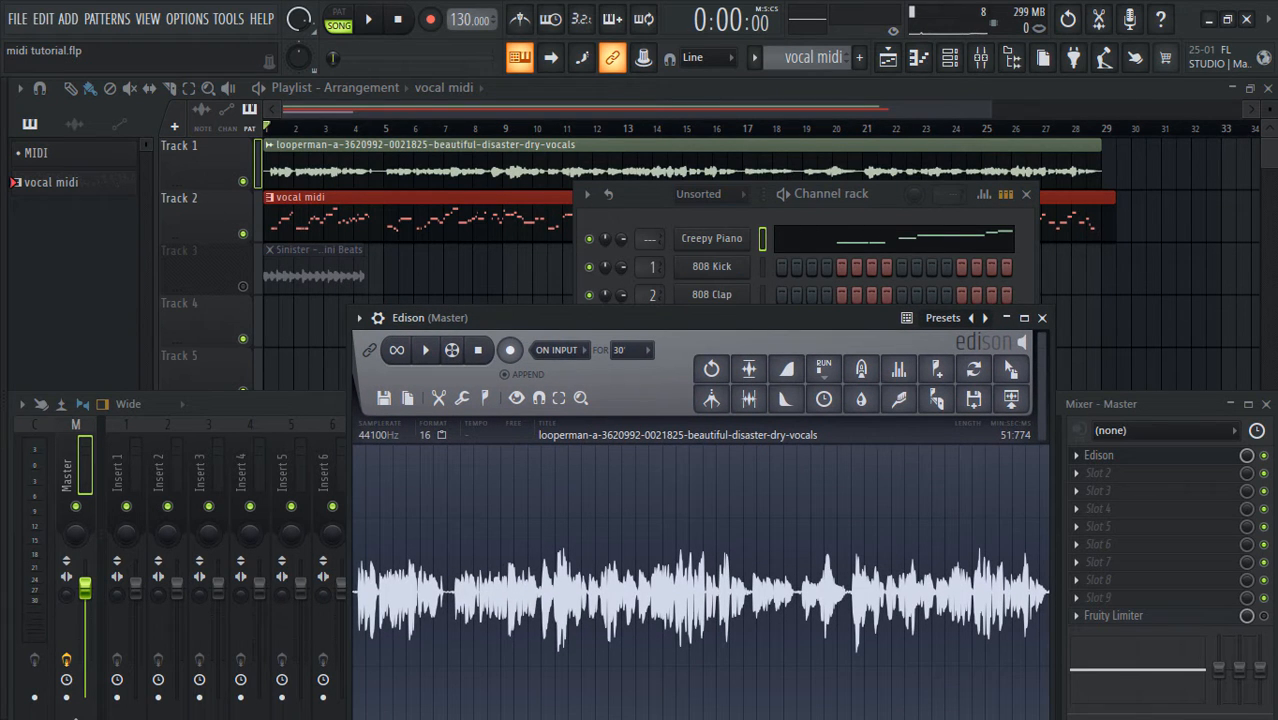
click(938, 56)
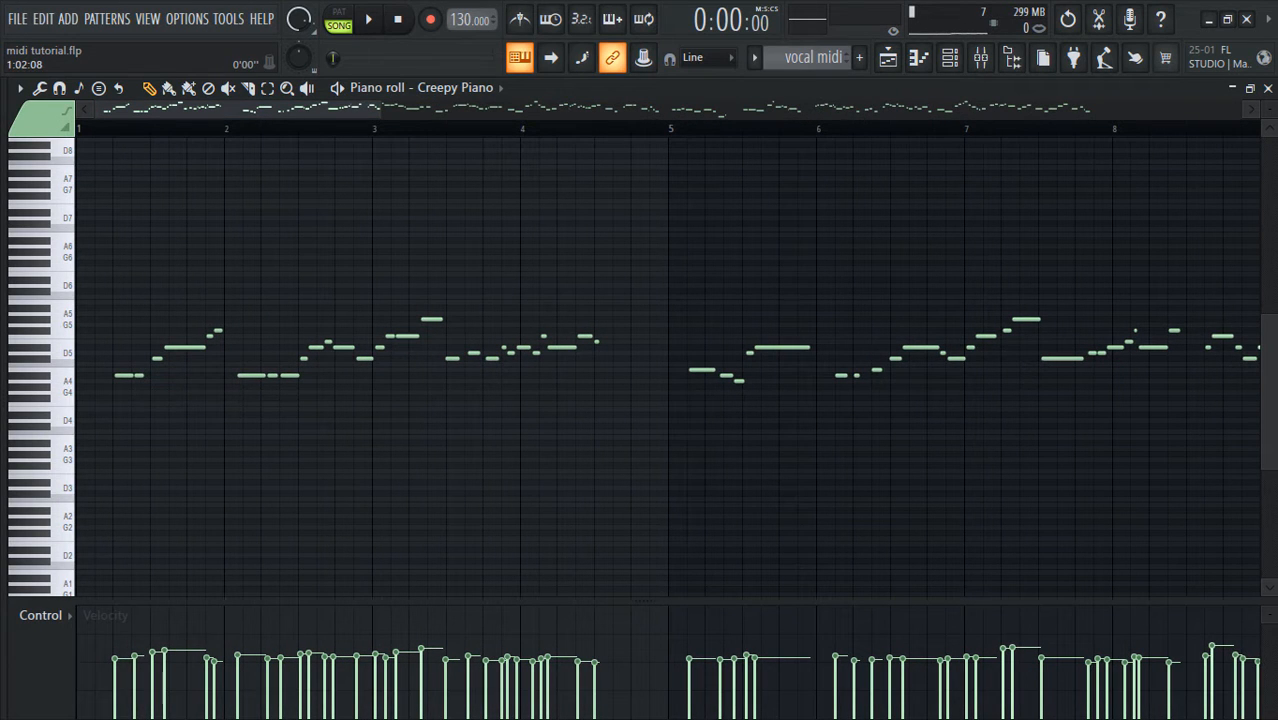
Play back the playlist with the converted vocal midi notes.
click(380, 20)
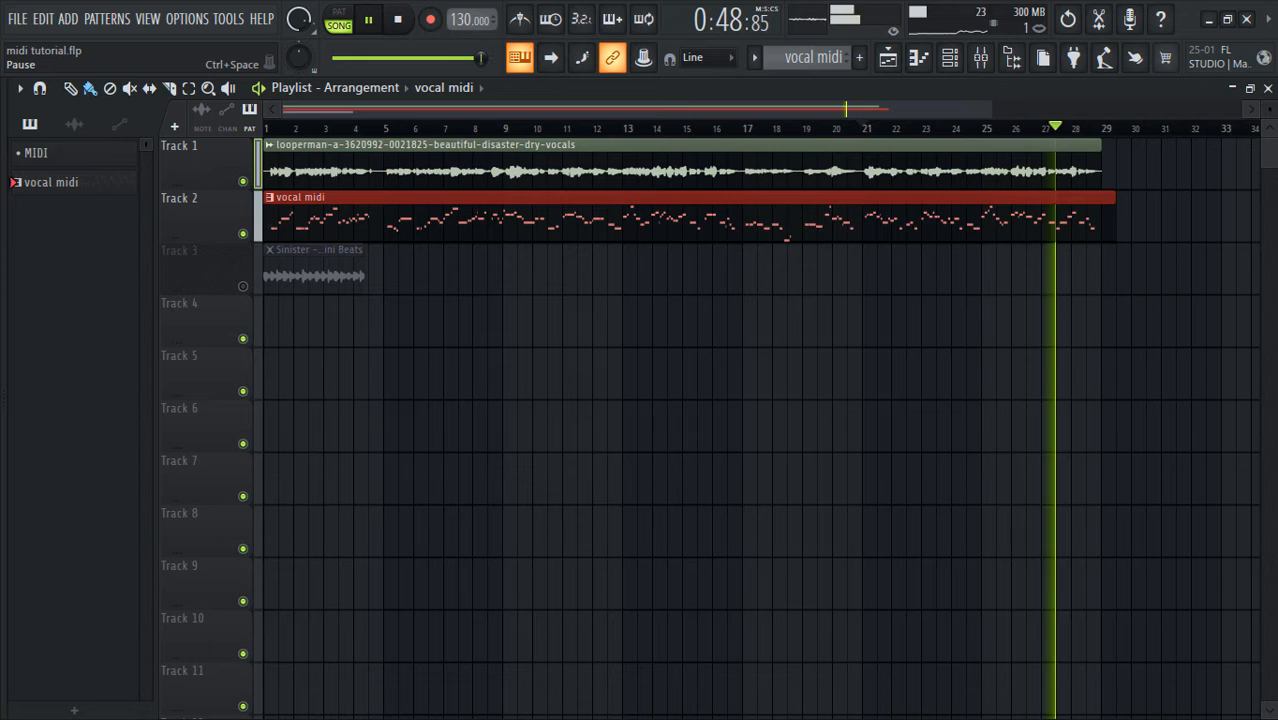
Stop playback and switch the playlist to the Sinister – Anno Domini Beats arrangement.
click(376, 20)
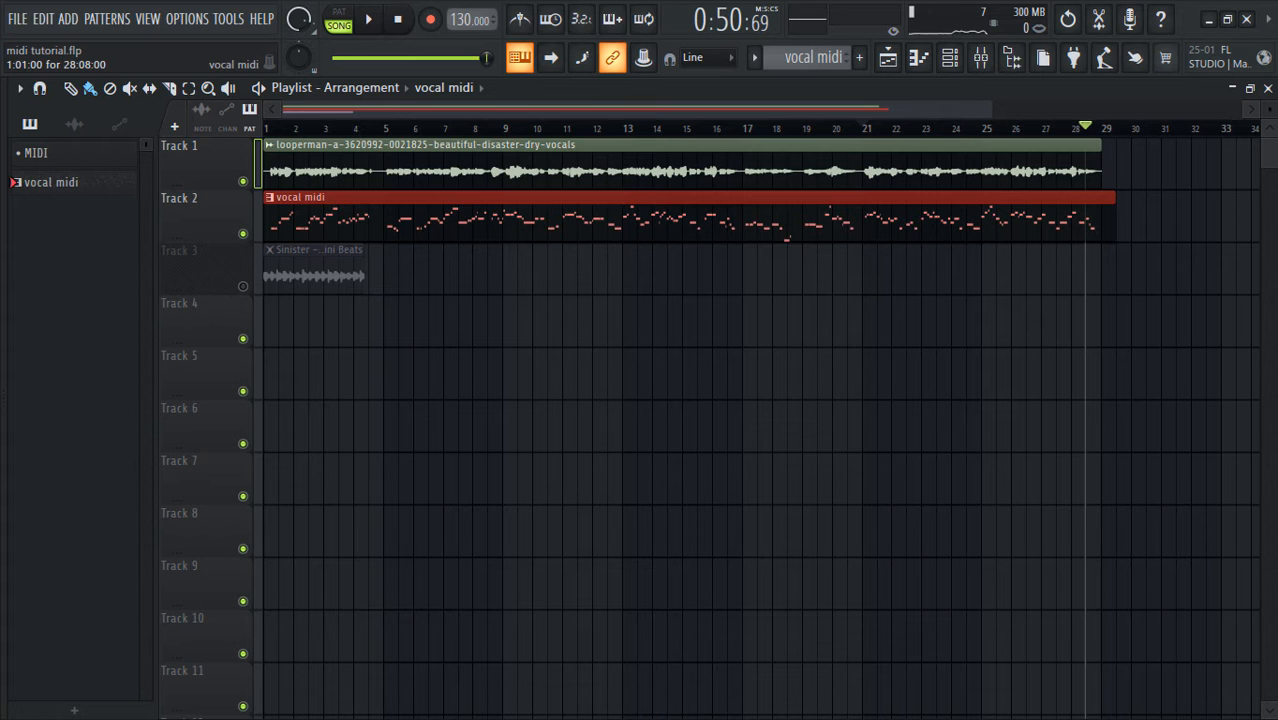
right_click(320, 210)
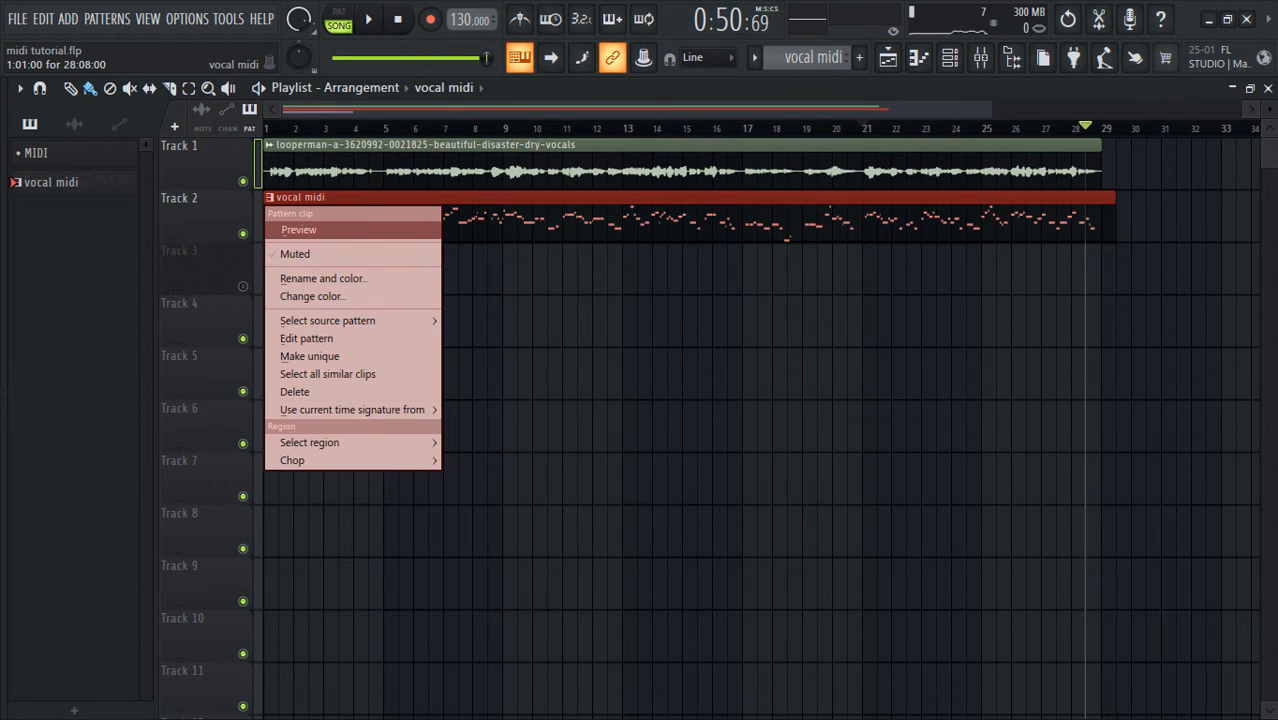
click(306, 338)
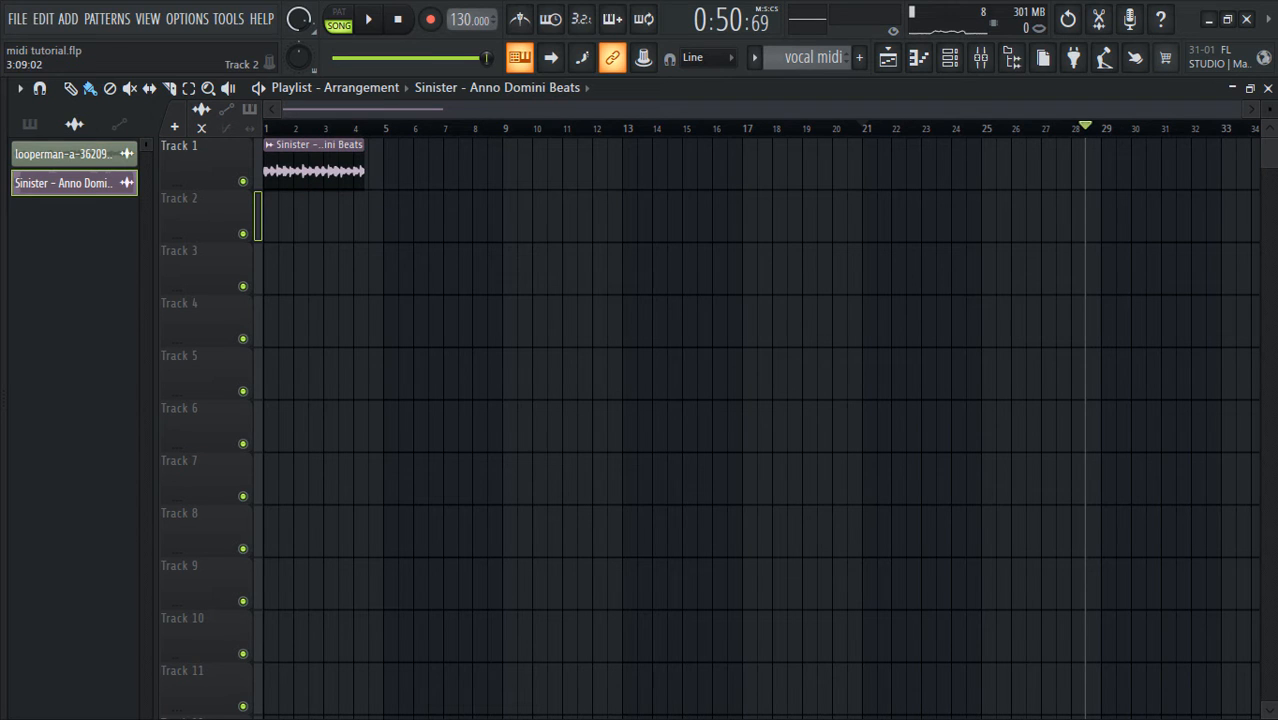
Load the Sinister beats sample into Edison, name the pattern 'melo' and place it at bar 1 of Track 2.
right_click(312, 170)
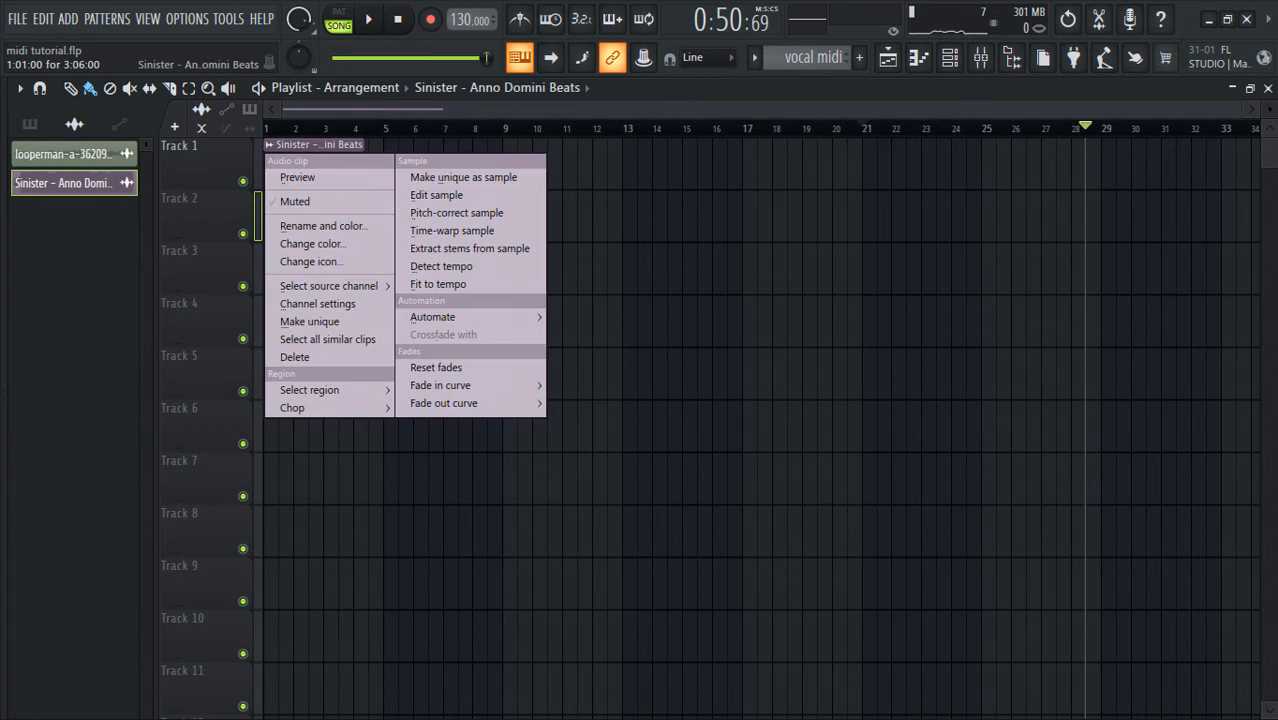
mouse_move(316, 304)
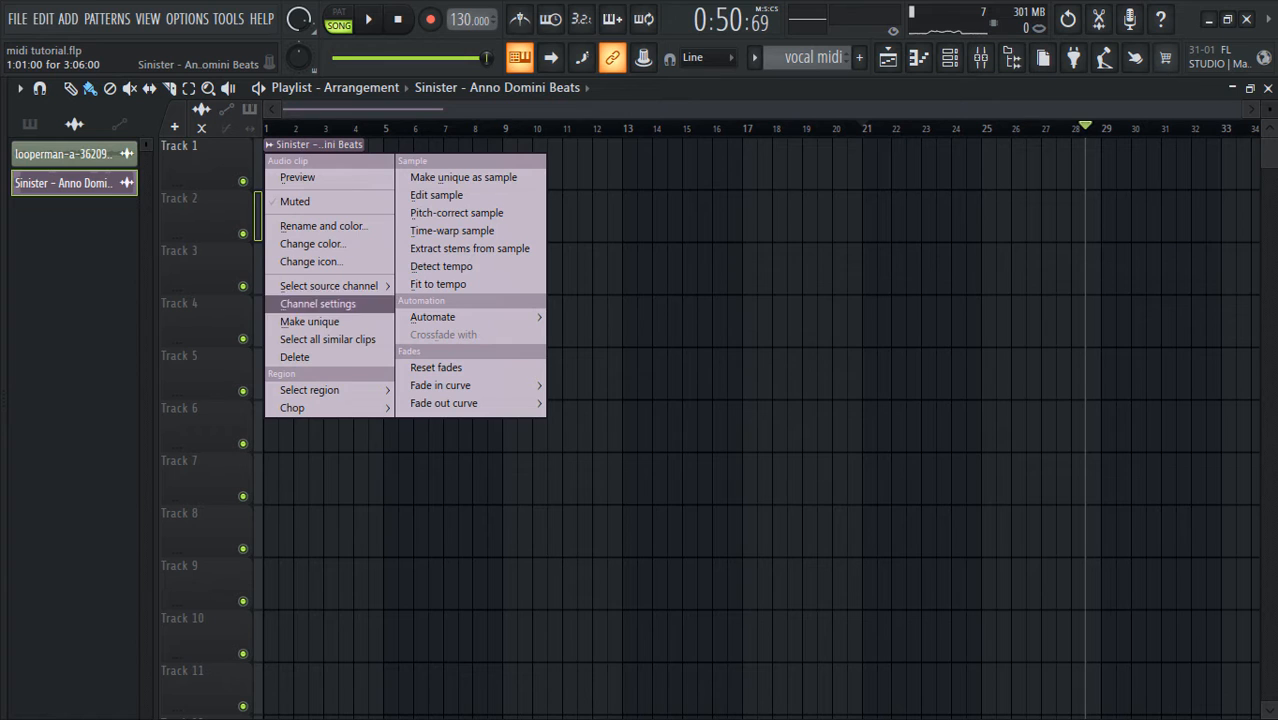
mouse_move(452, 196)
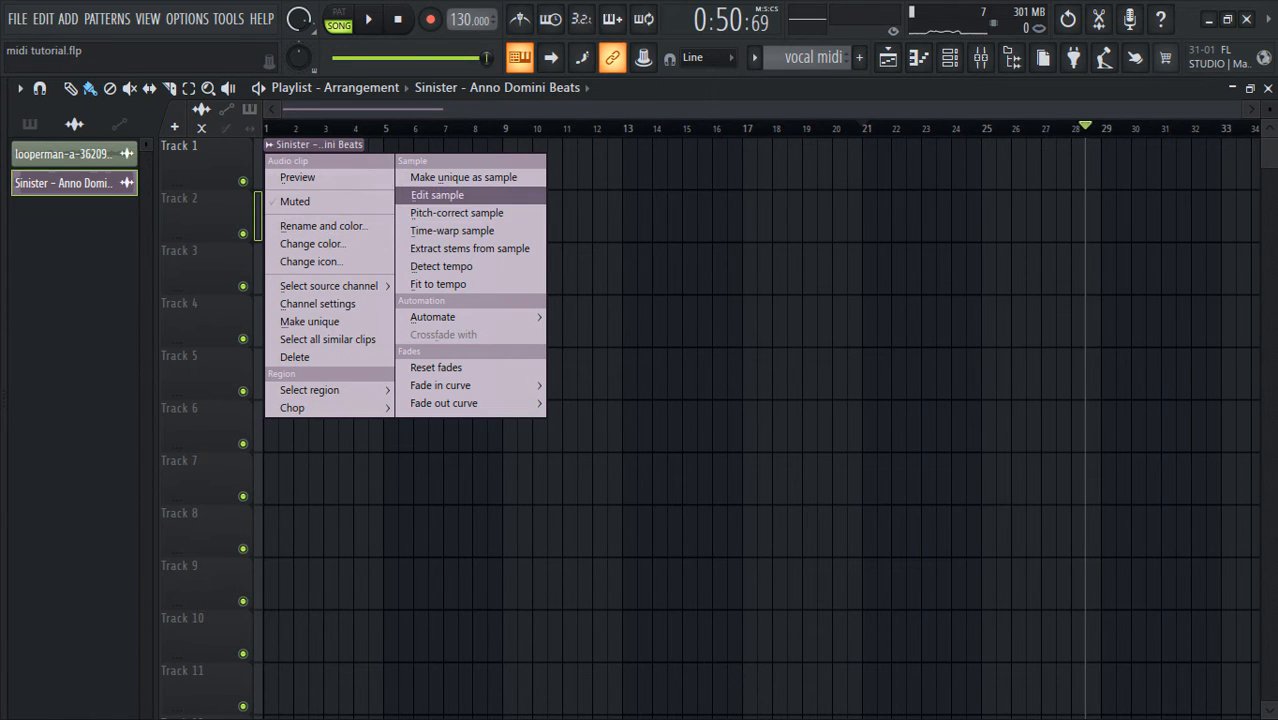
click(440, 194)
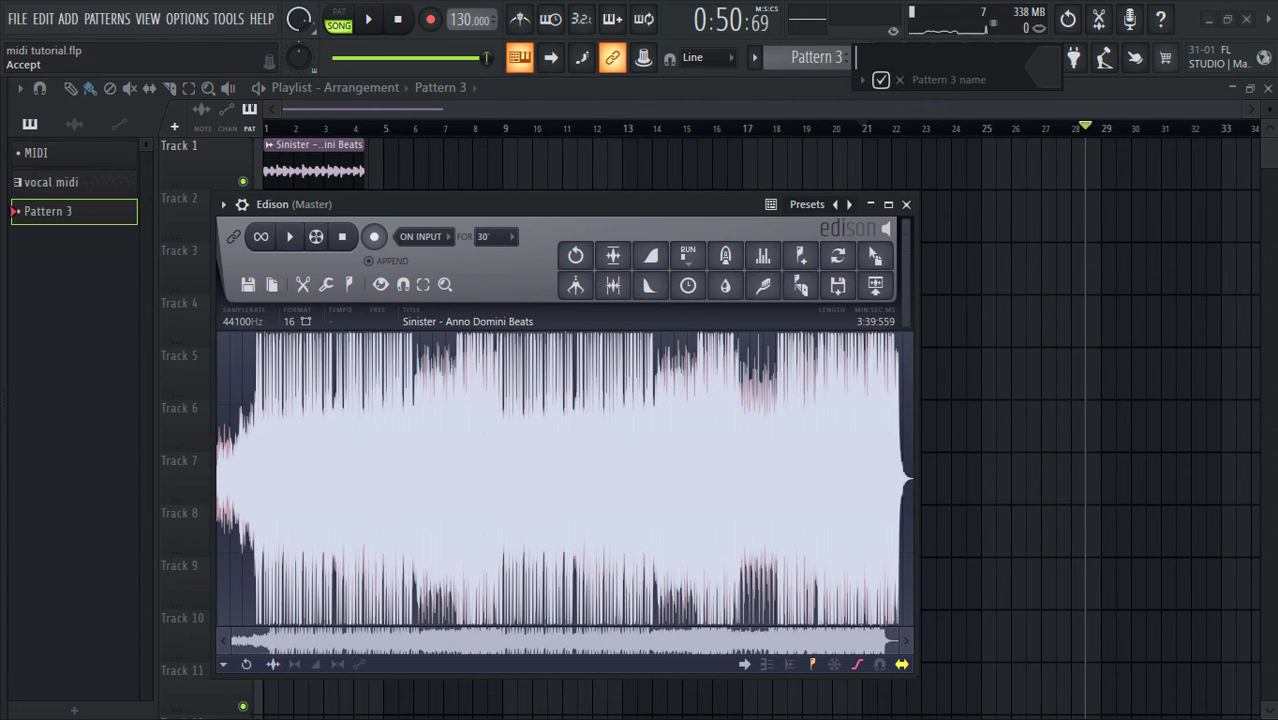
text(melo)
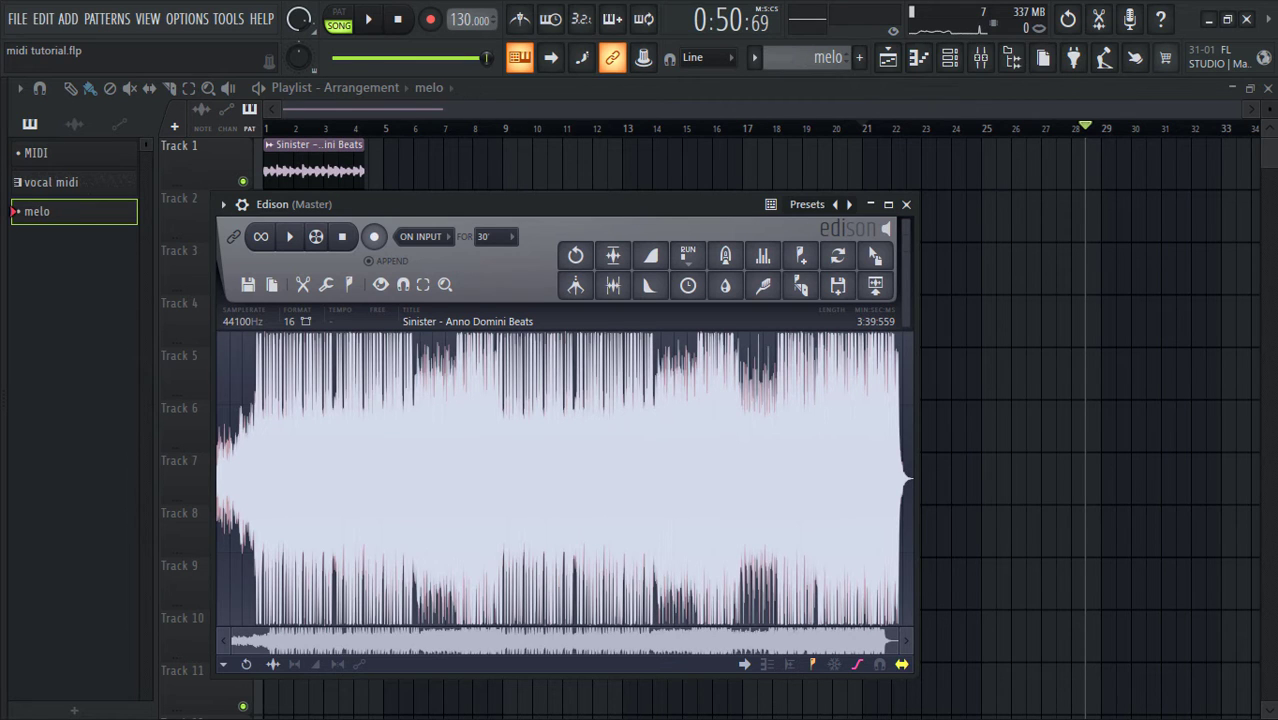
drag(292, 204, 280, 338)
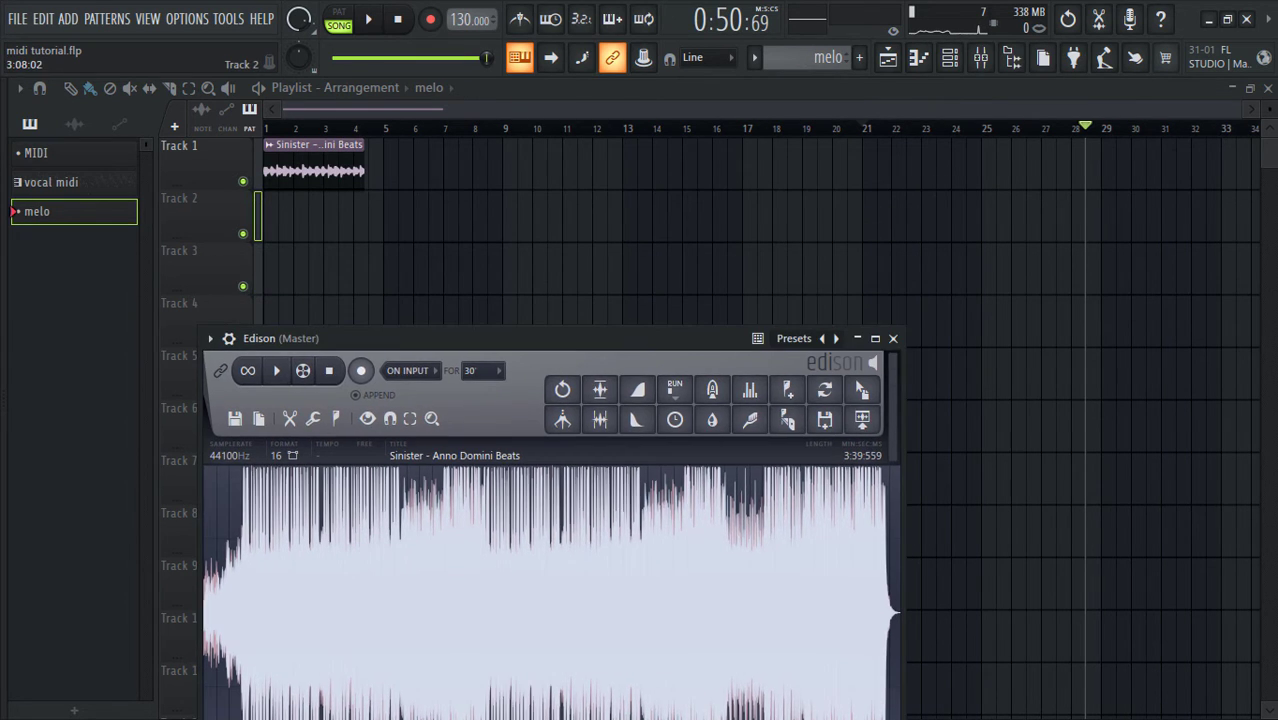
click(892, 338)
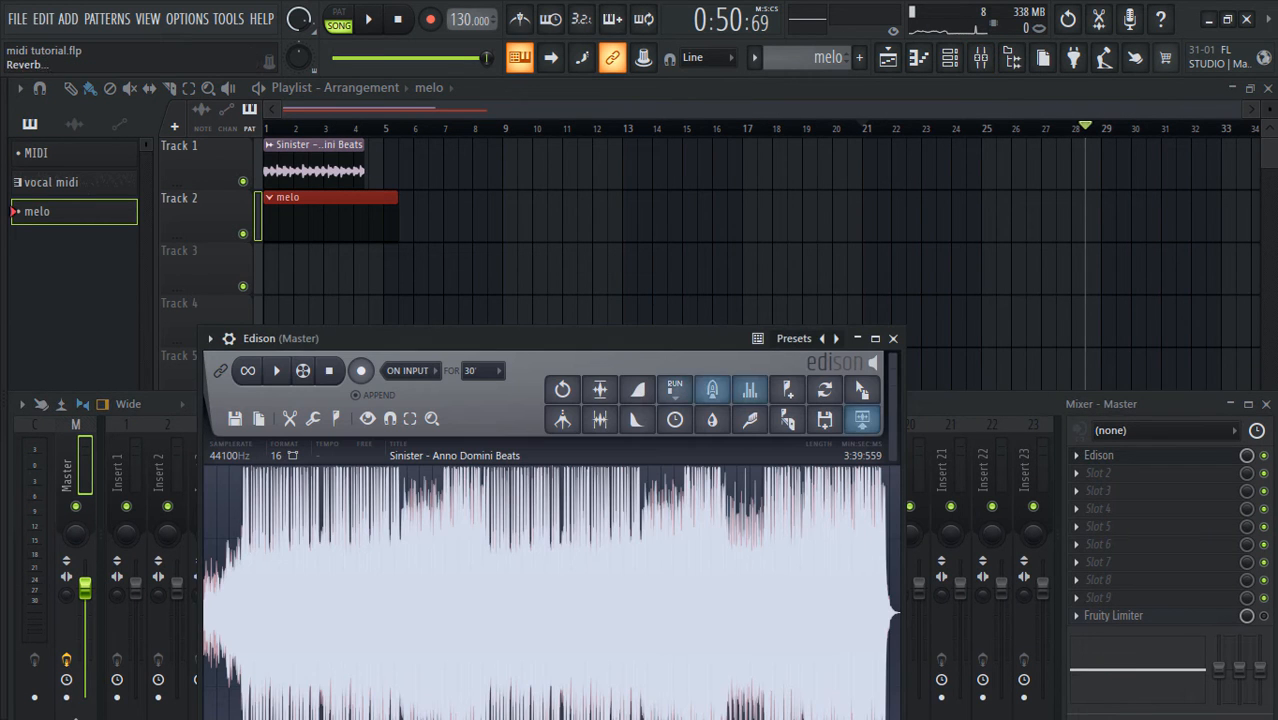
Convert the Sinister beats audio to score and dump it to the piano roll via Edison's tools.
right_click(708, 570)
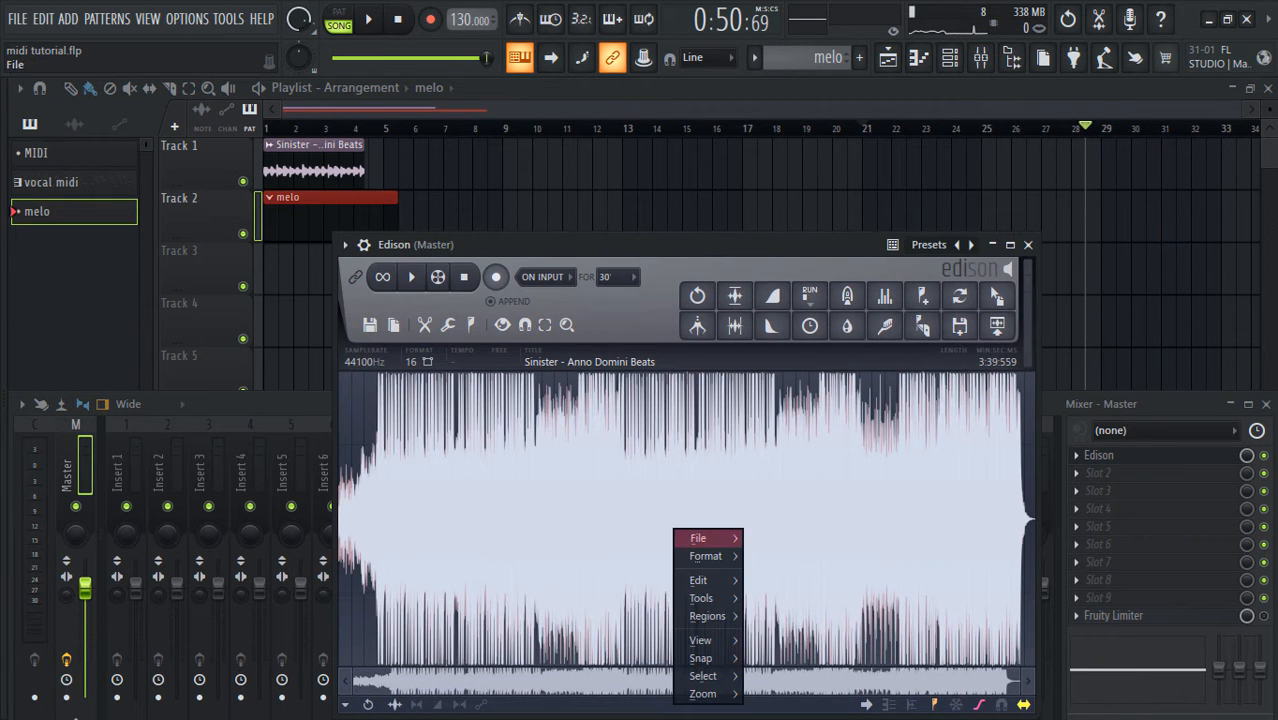
click(700, 598)
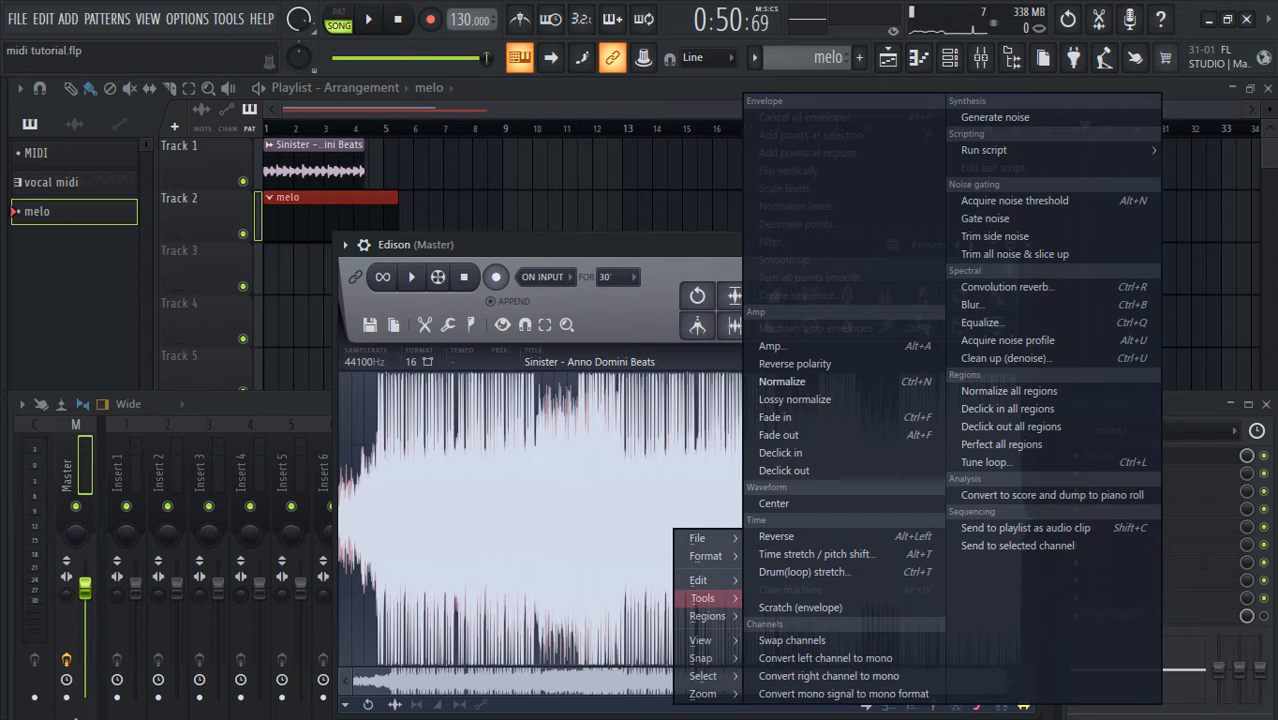
click(1076, 496)
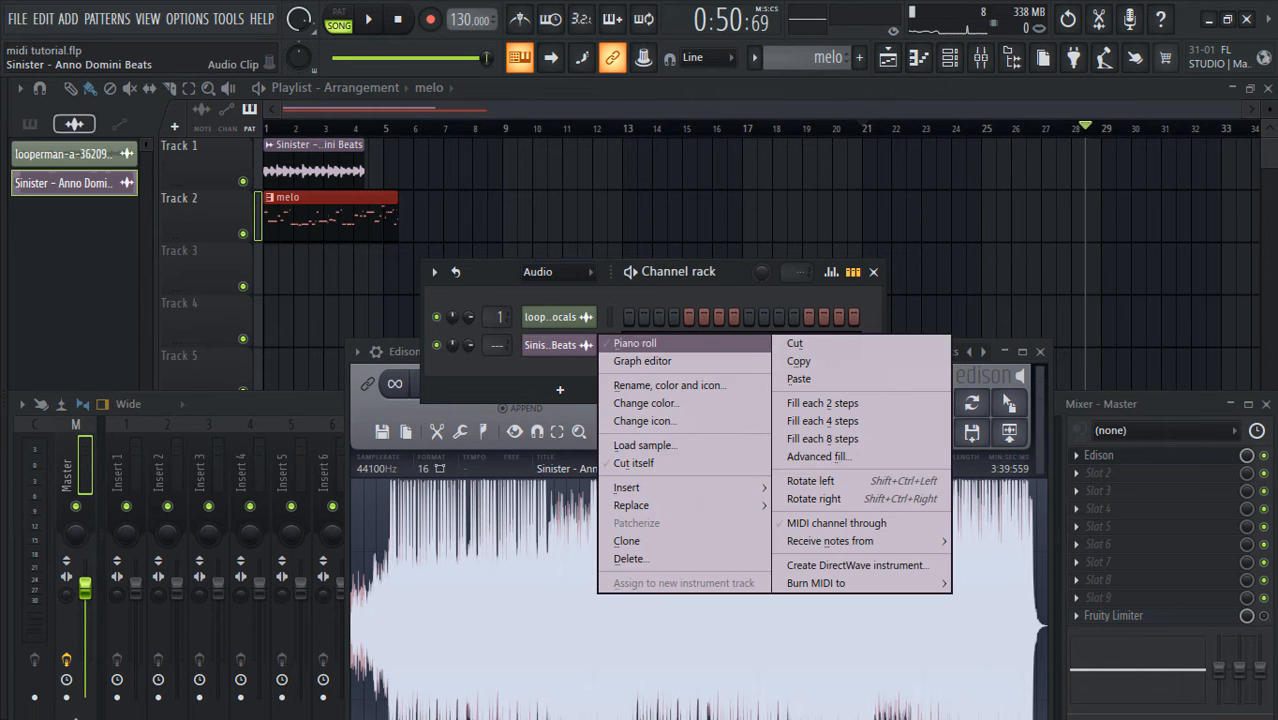
Select all the converted Sinister notes in the piano roll and copy them for the melo pattern.
click(636, 344)
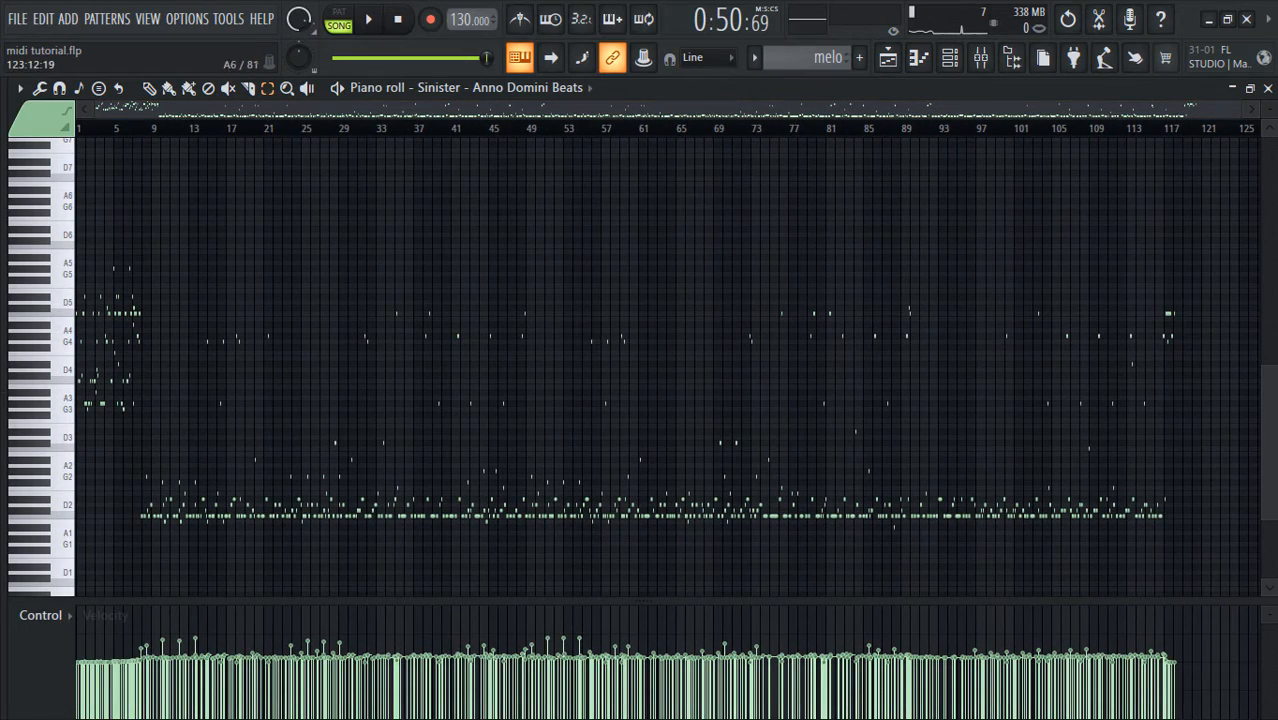
drag(148, 196, 1222, 564)
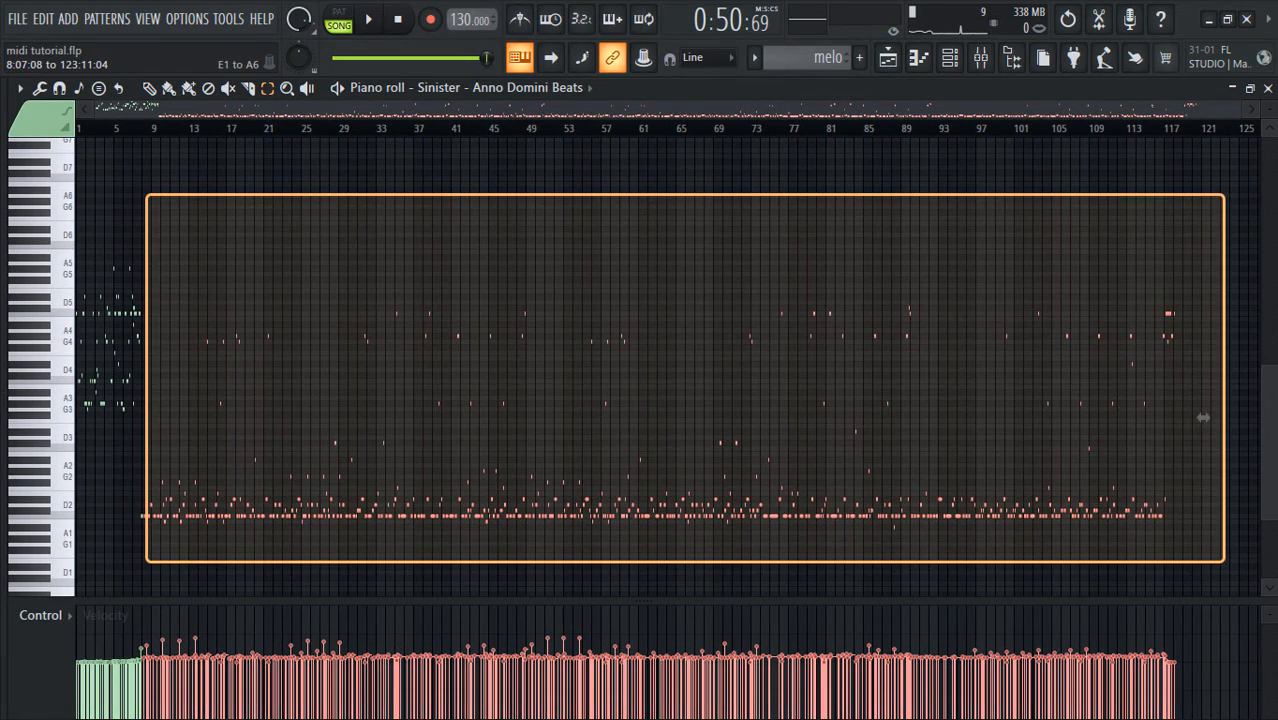
click(42, 18)
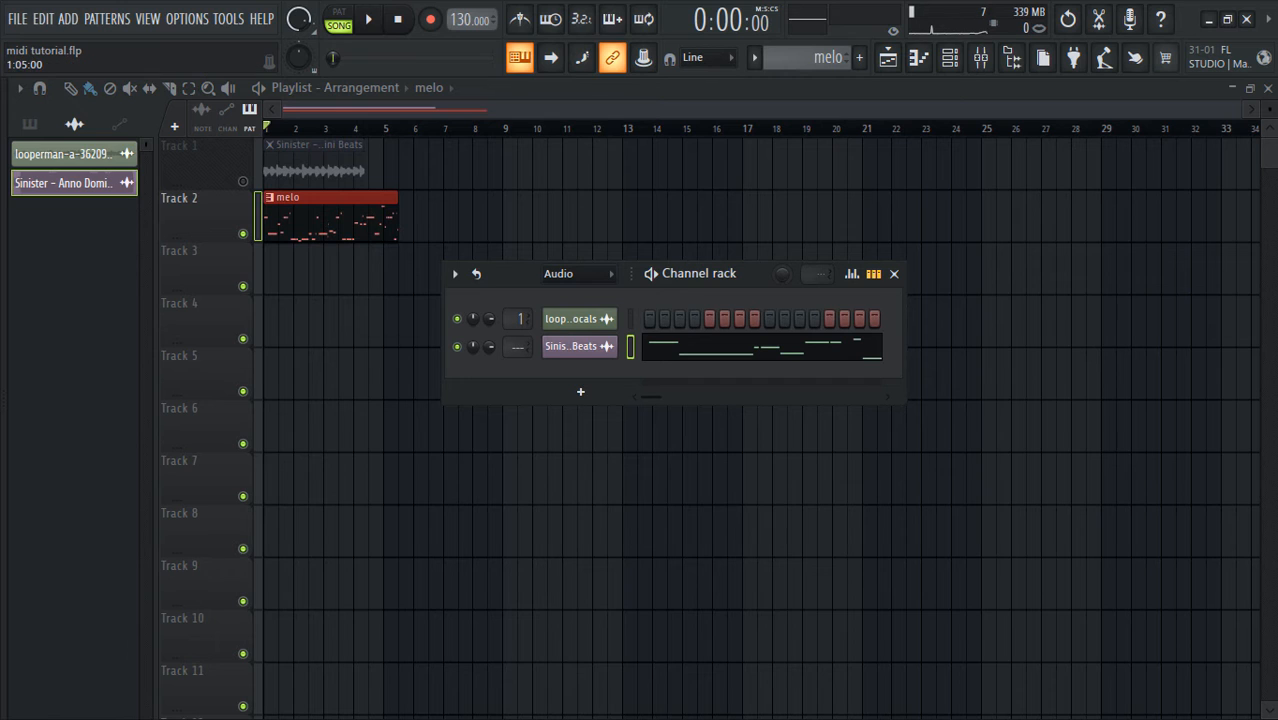
Insert a Creepy Piano with the Coffinrot preset and close its plugin window.
drag(700, 272, 714, 284)
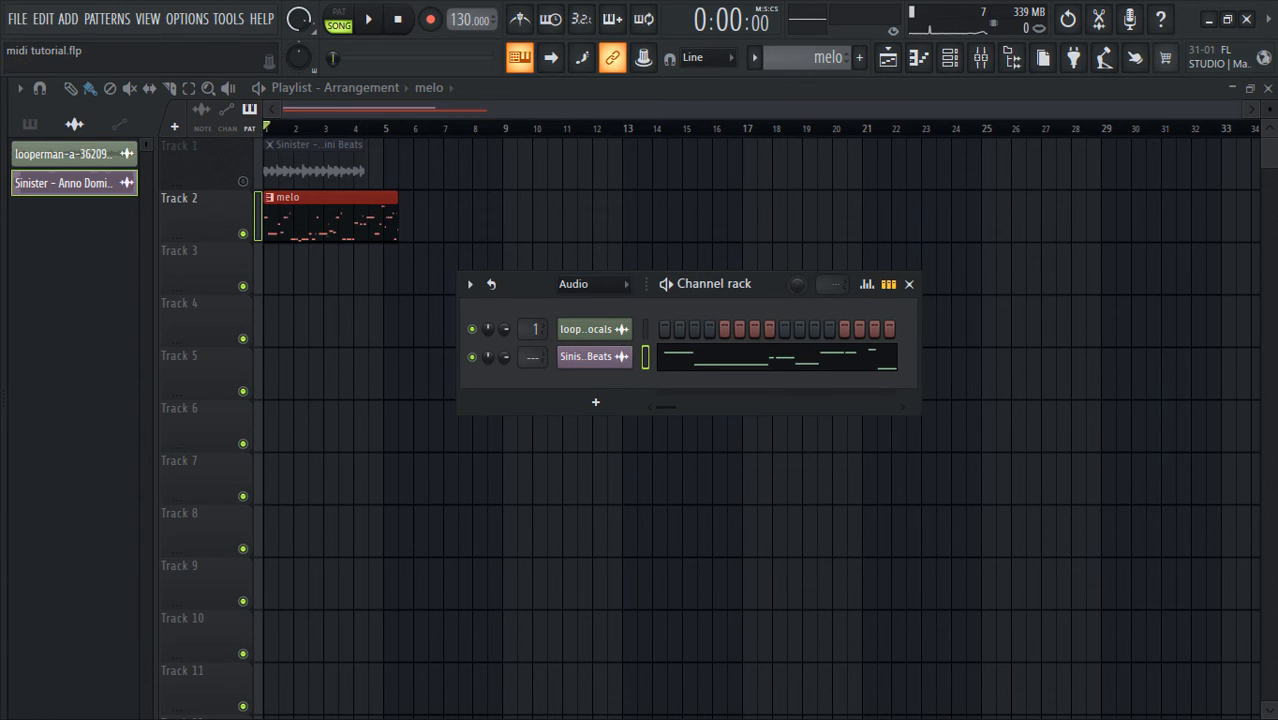
right_click(584, 356)
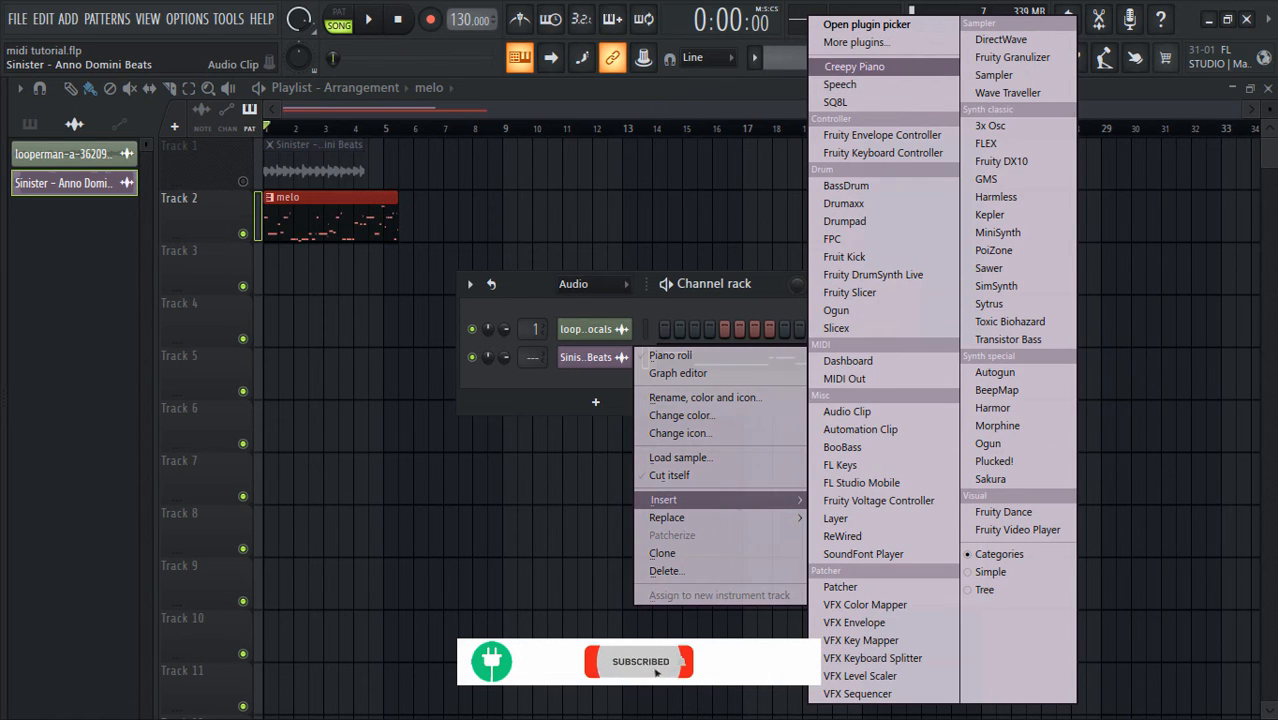
click(848, 66)
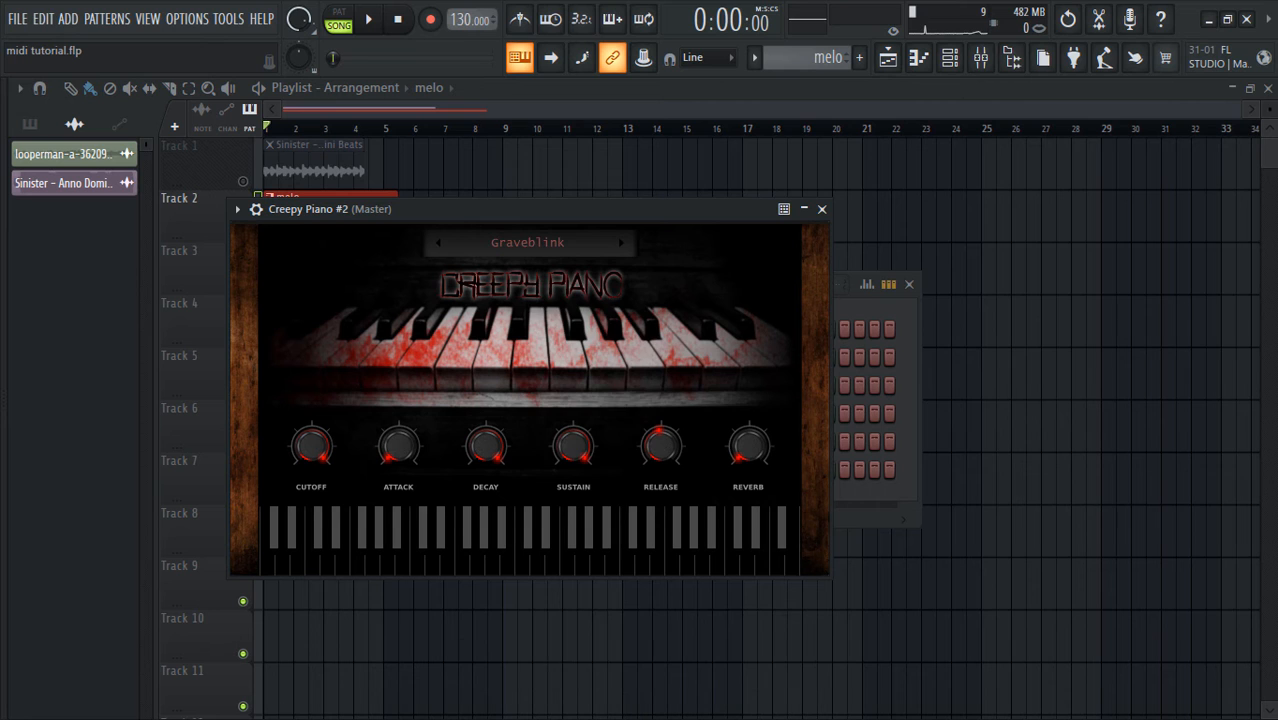
click(632, 244)
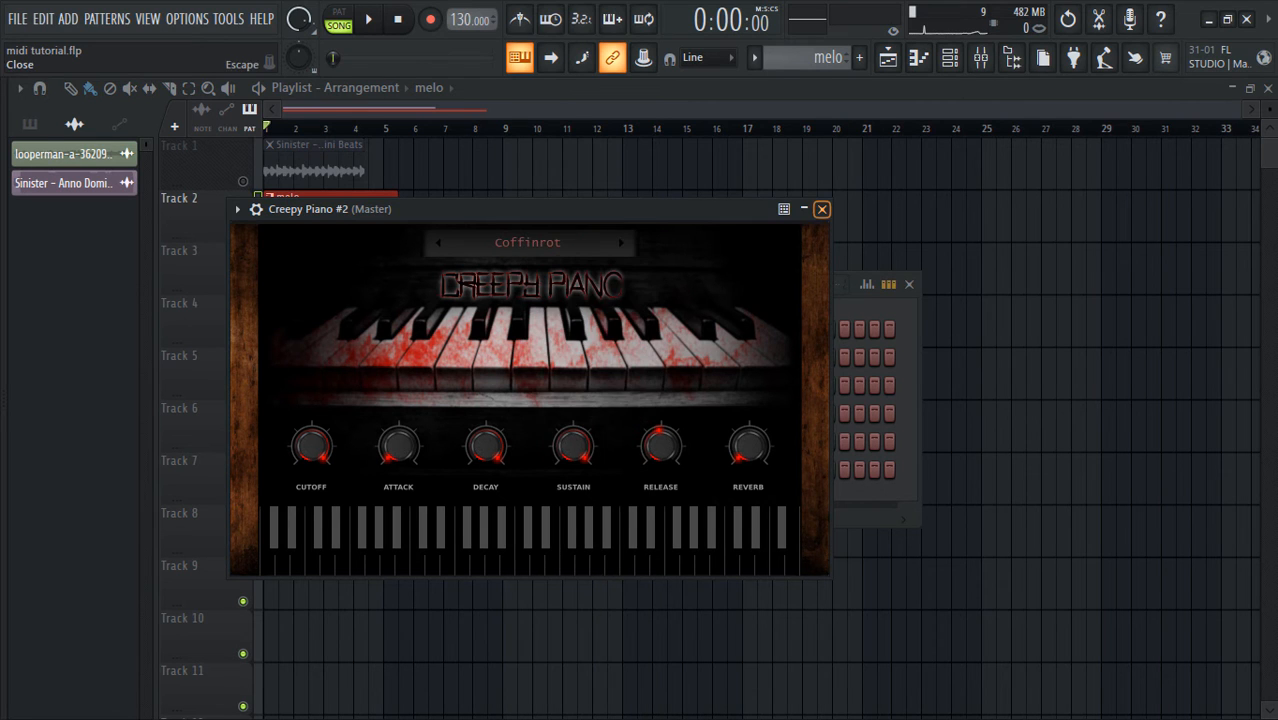
click(820, 208)
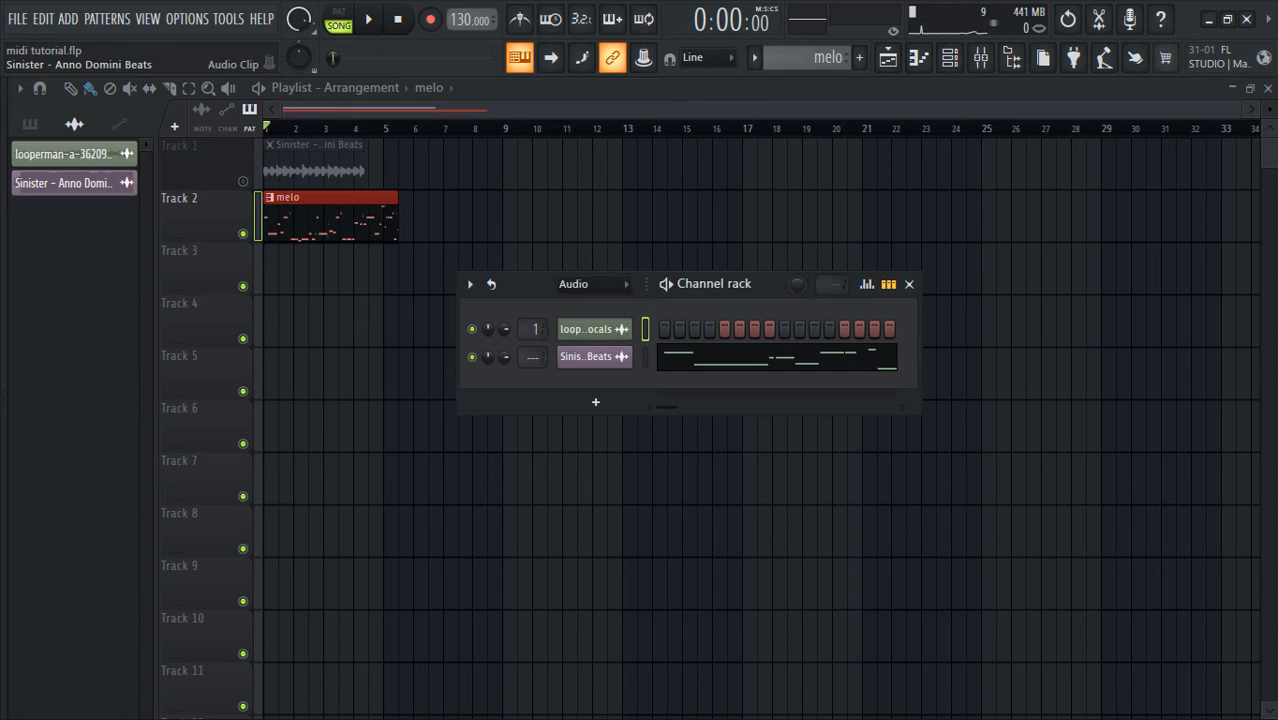
click(592, 284)
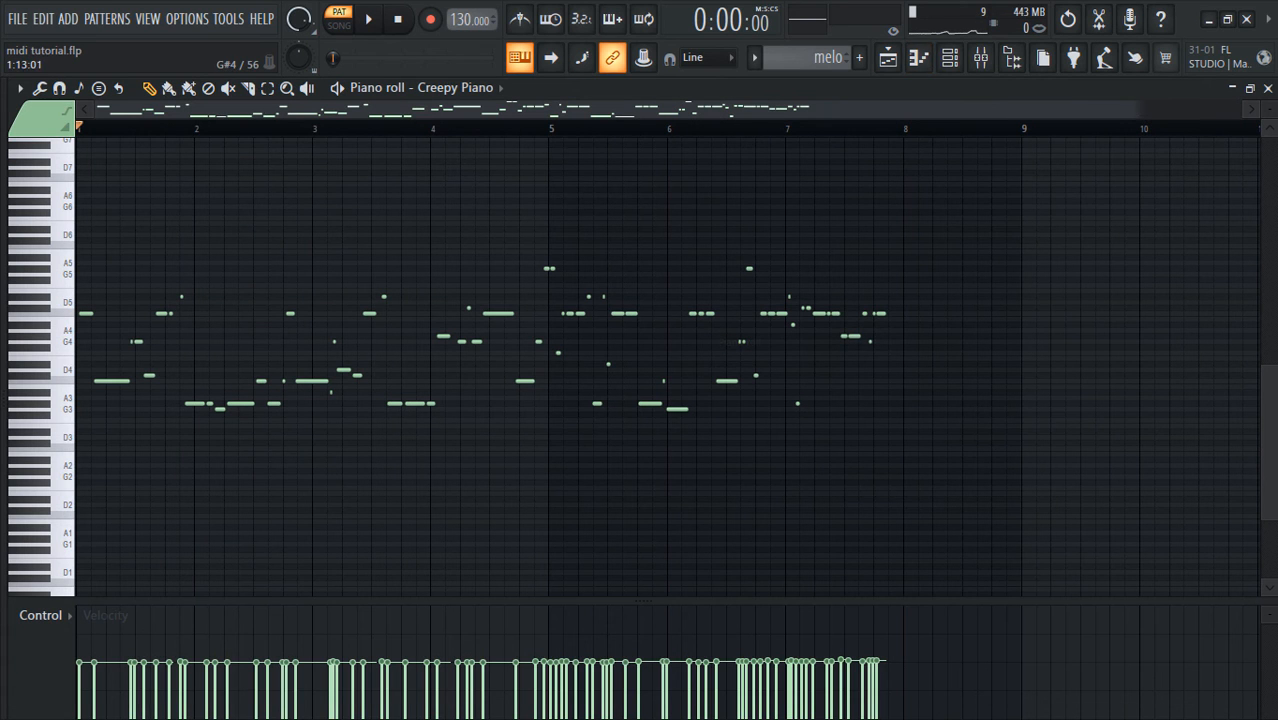
Scroll the Creepy Piano piano roll to review the pasted melo notes.
scroll(down, 3)
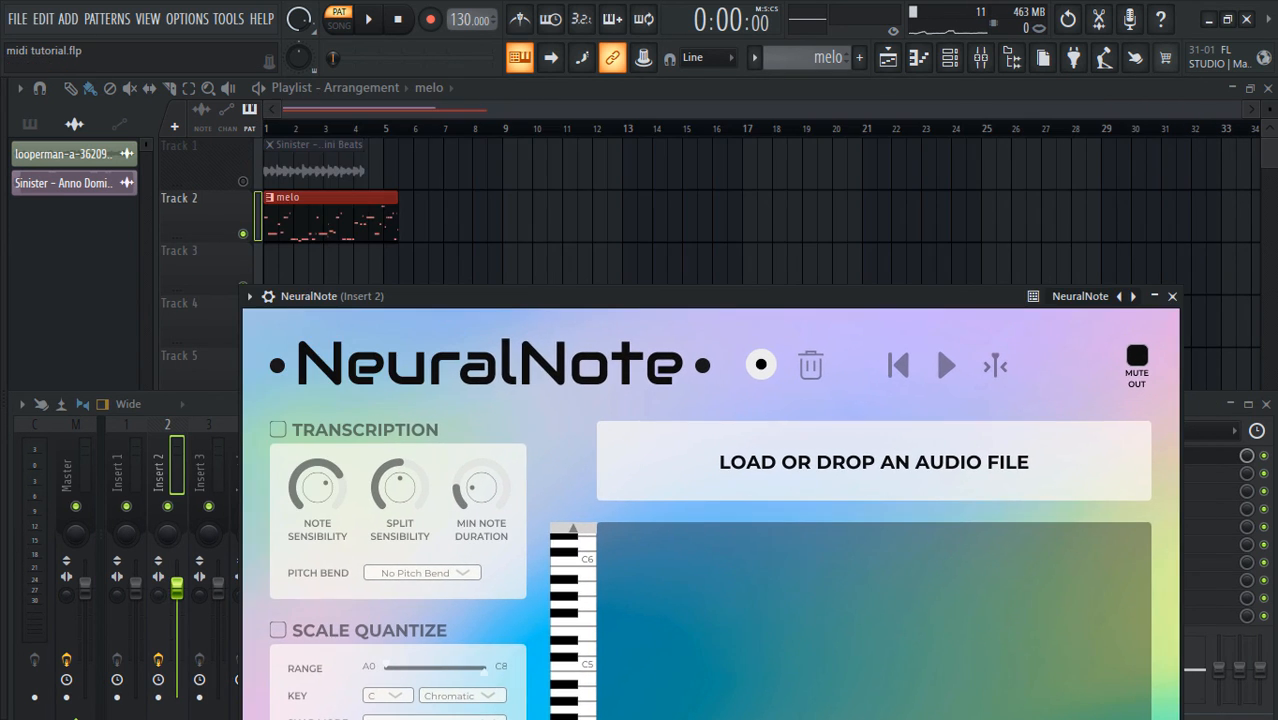
Close the NeuralNote window, leaving it loaded on mixer Insert 2.
click(1172, 296)
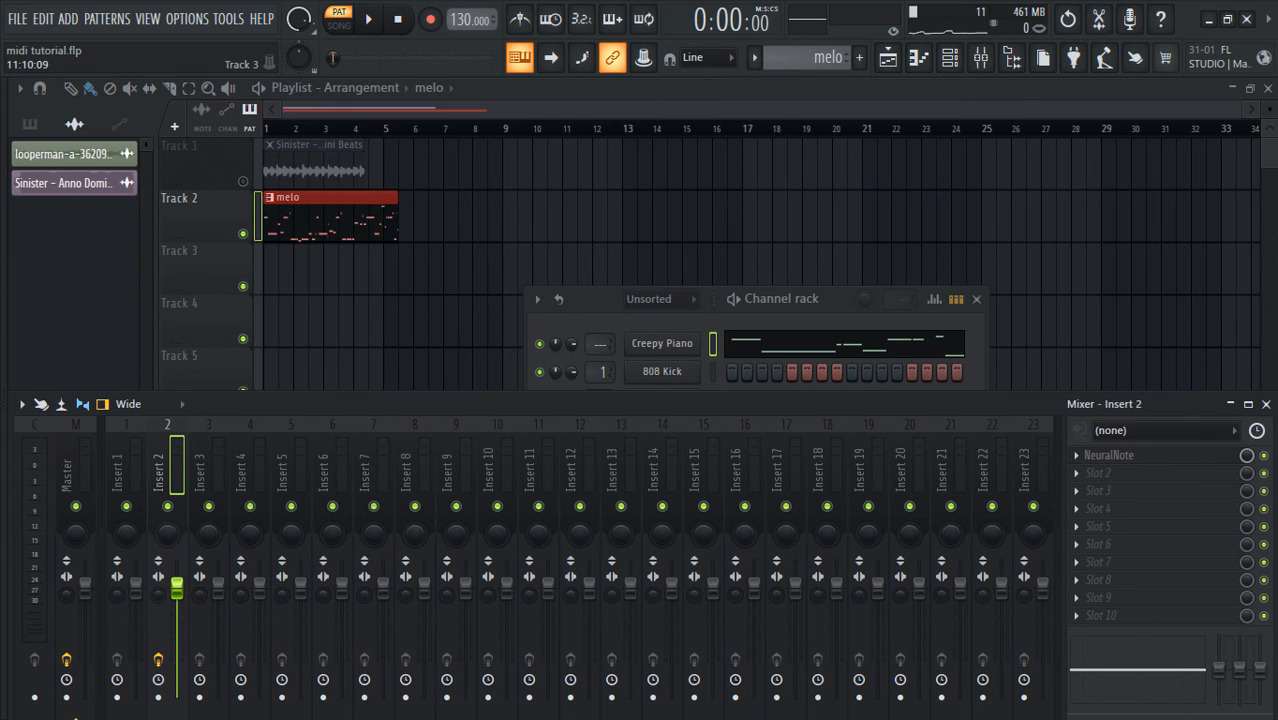